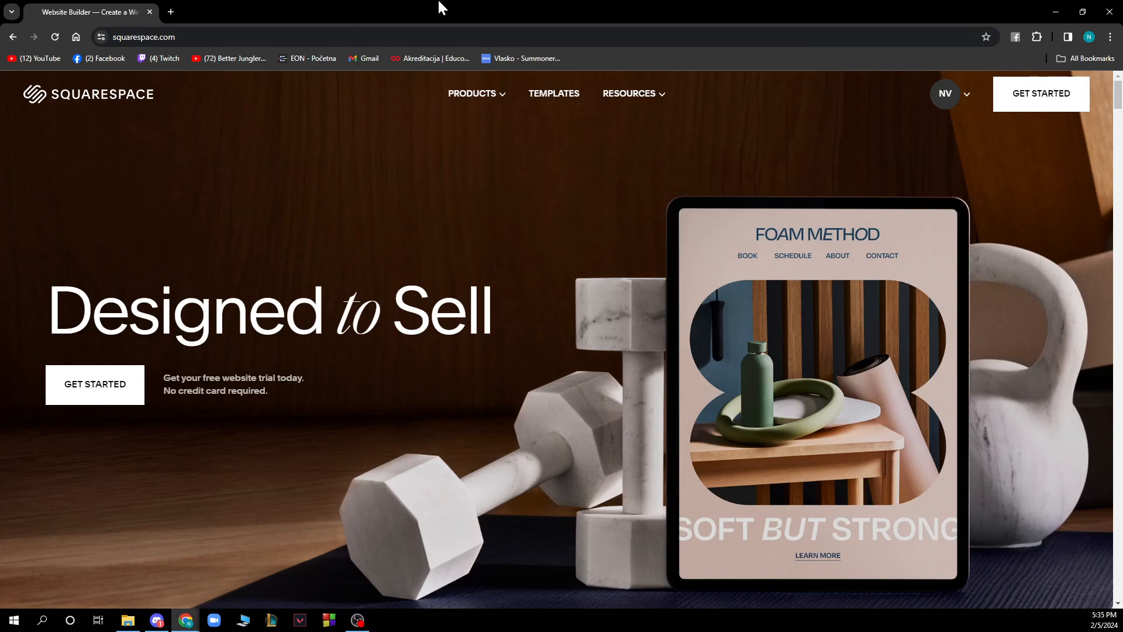
{"action": "mouse_move", "coordinate": [121, 236]}
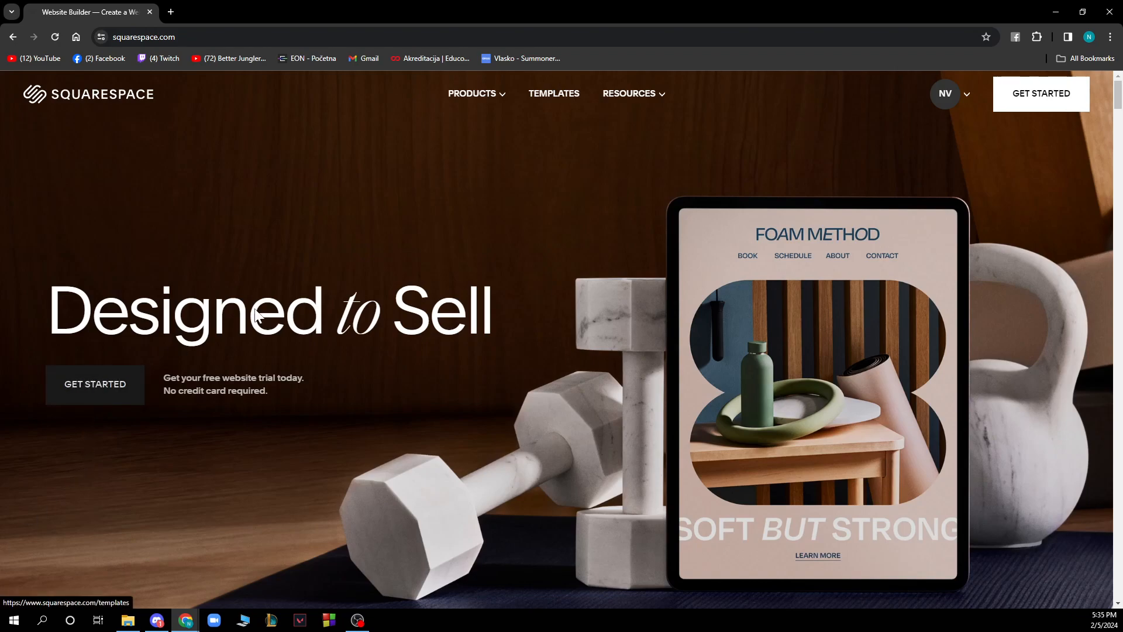
Show the account options from the NV avatar on squarespace.com
{"action": "left_click", "coordinate": [945, 93]}
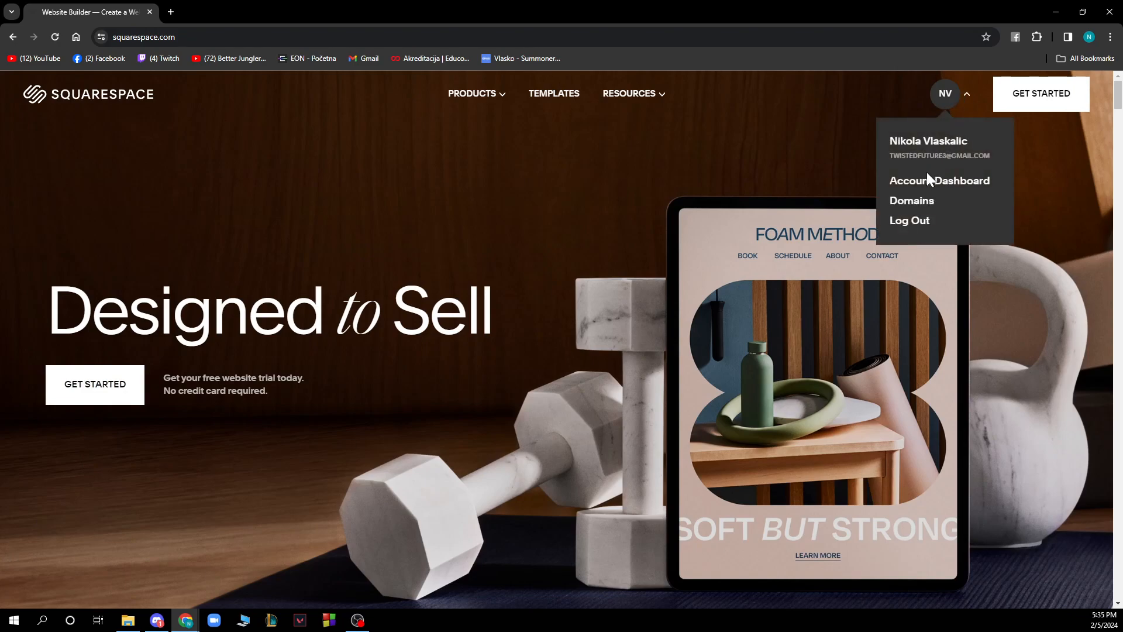
Go to the account dashboard and open the Test website after glancing at its ••• menu
{"action": "left_click", "coordinate": [939, 180]}
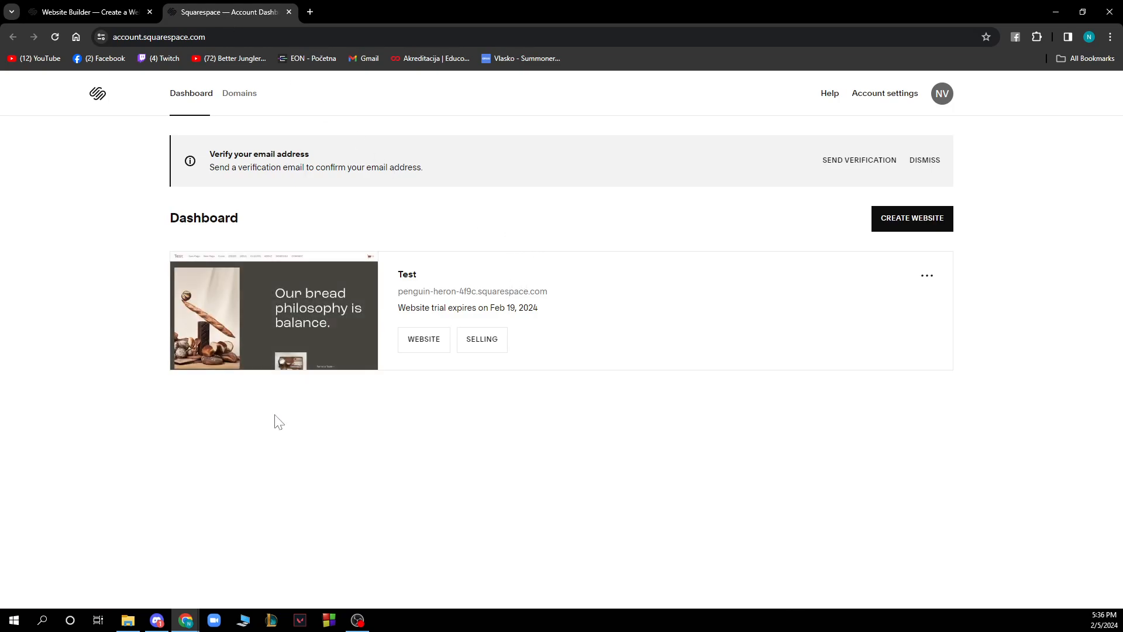
{"action": "mouse_move", "coordinate": [907, 222]}
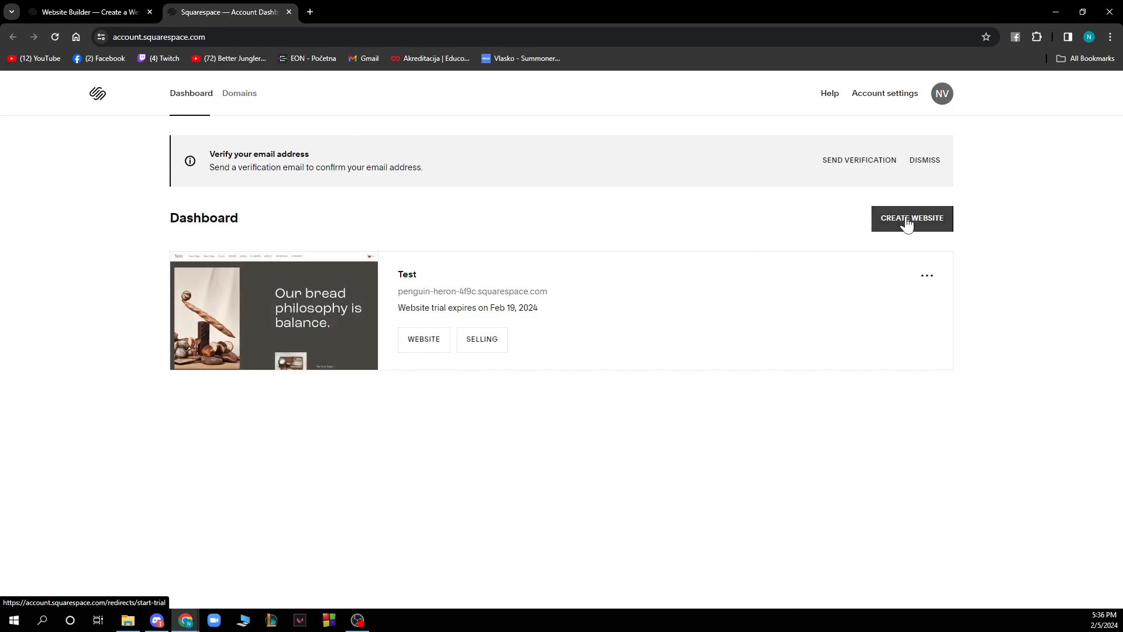
{"action": "left_click", "coordinate": [926, 275]}
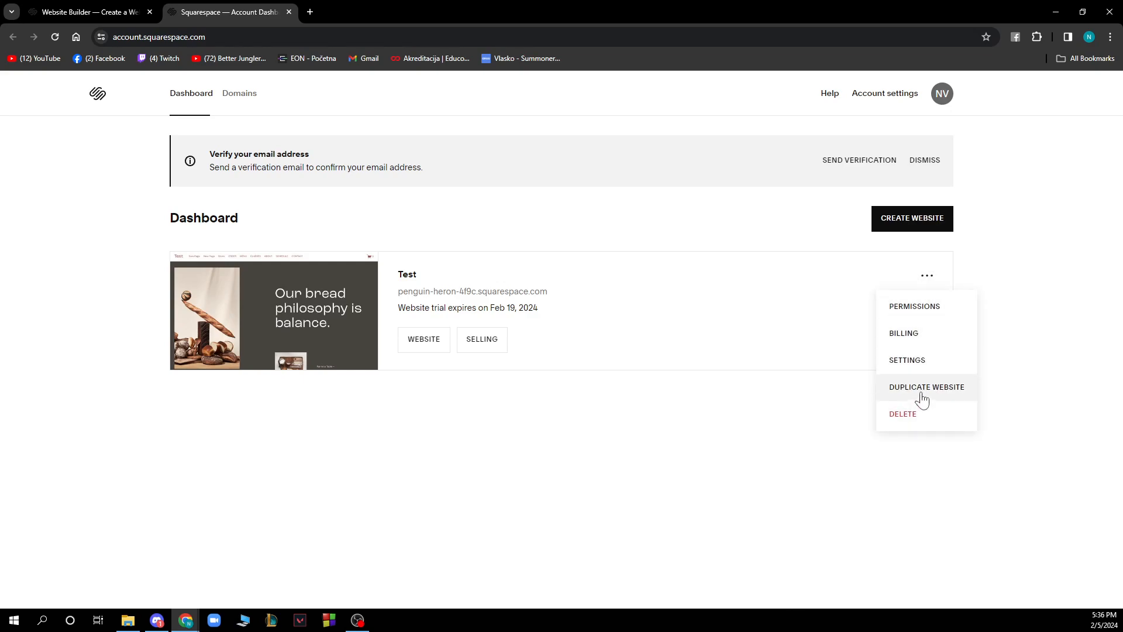
{"action": "left_click", "coordinate": [387, 362]}
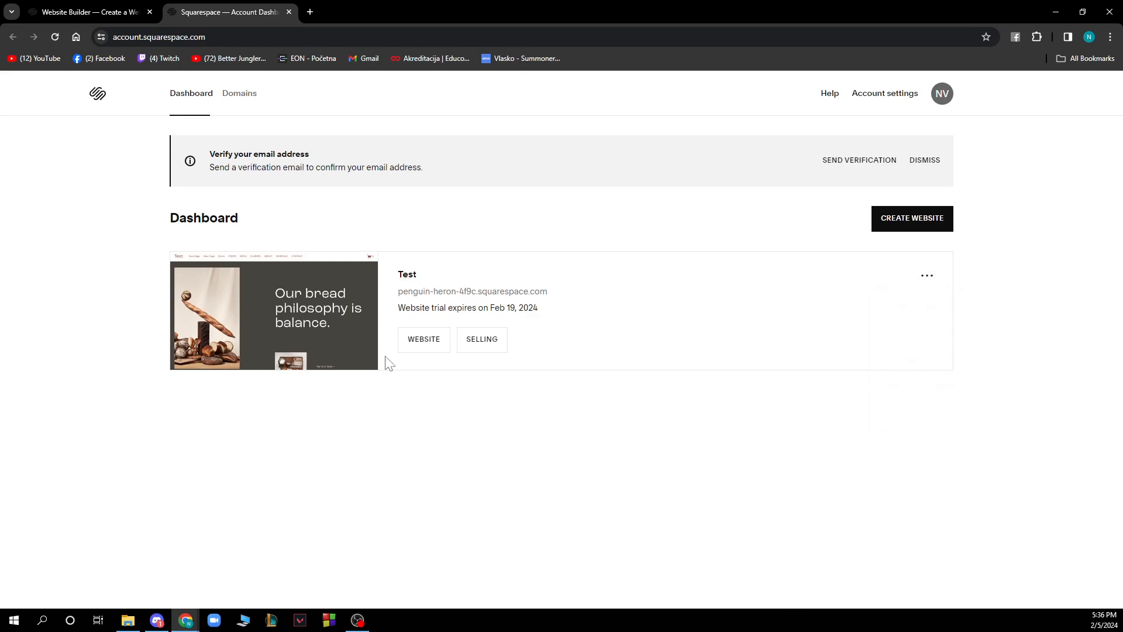
{"action": "mouse_move", "coordinate": [336, 331]}
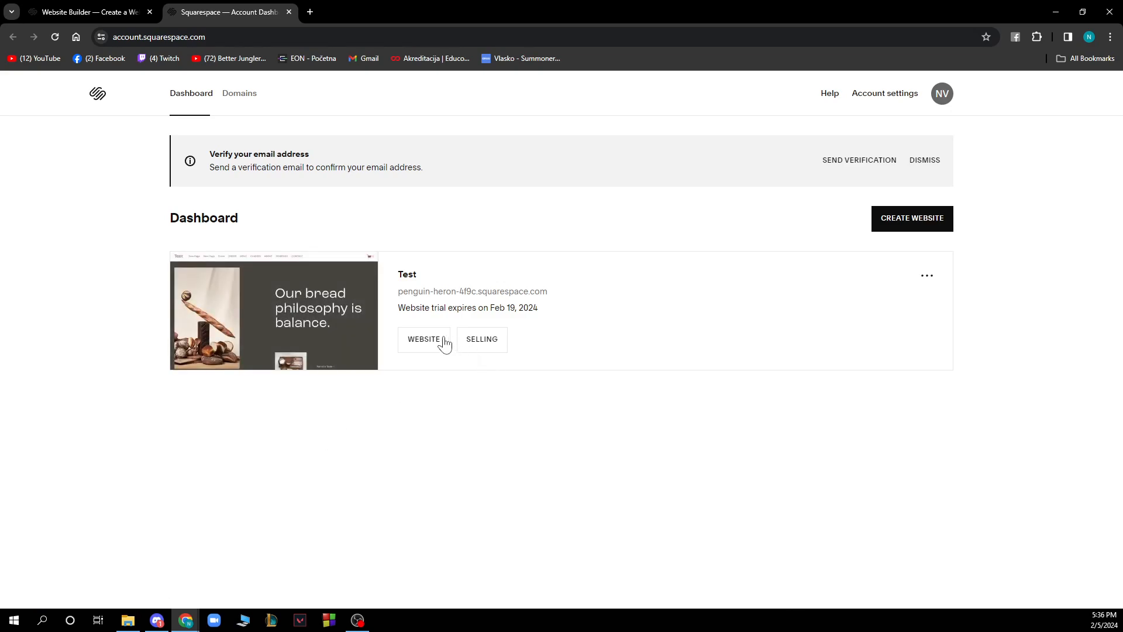
{"action": "left_click", "coordinate": [423, 339]}
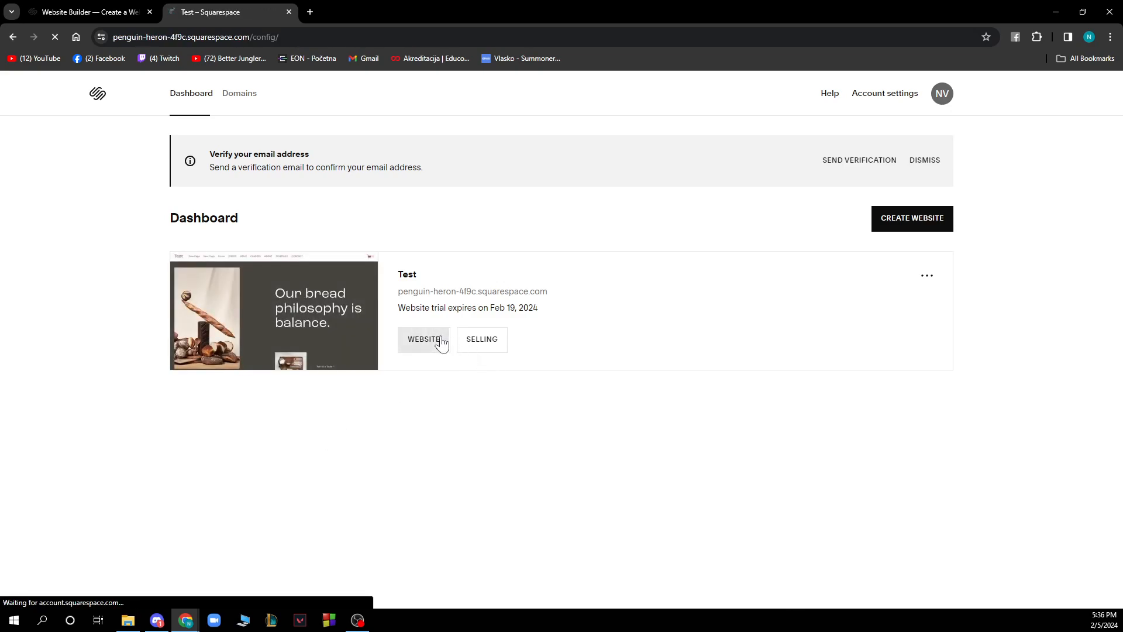
Let the Test site's manager load to its Home page preview with the bread philosophy hero
{"action": "left_click", "coordinate": [424, 339]}
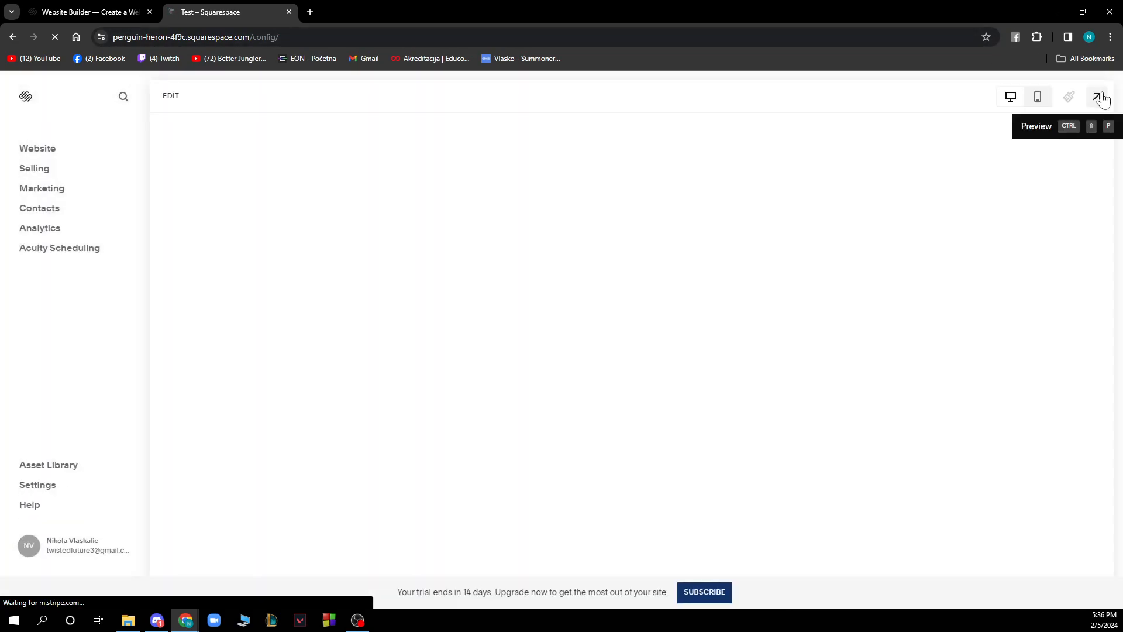
{"action": "left_click", "coordinate": [1099, 96]}
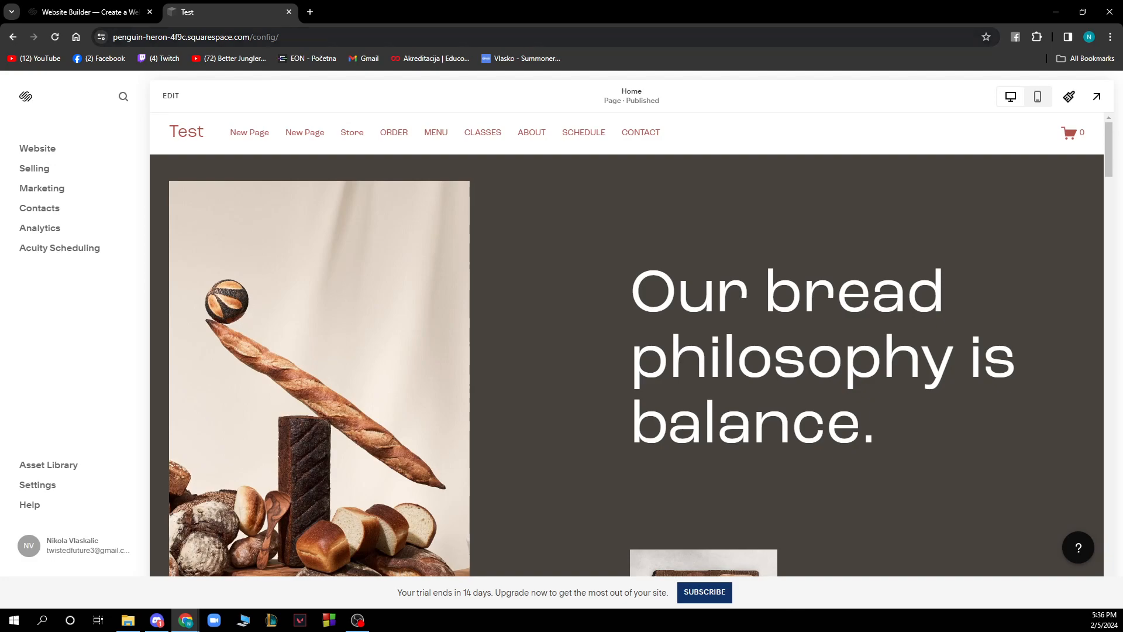
{"action": "mouse_move", "coordinate": [42, 152]}
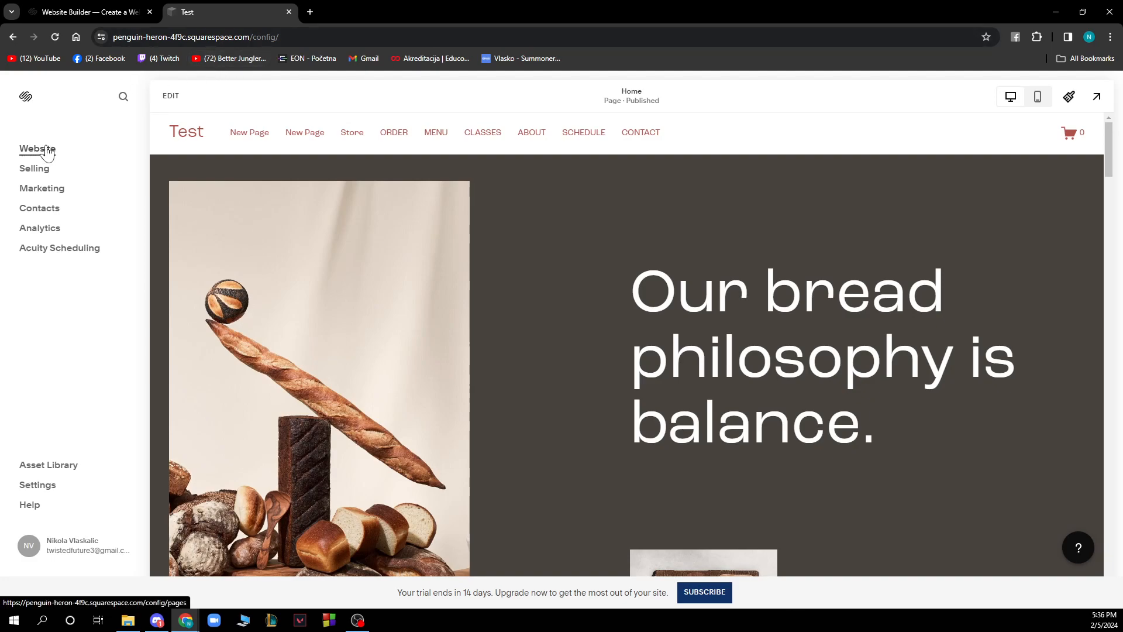
{"action": "mouse_move", "coordinate": [63, 162]}
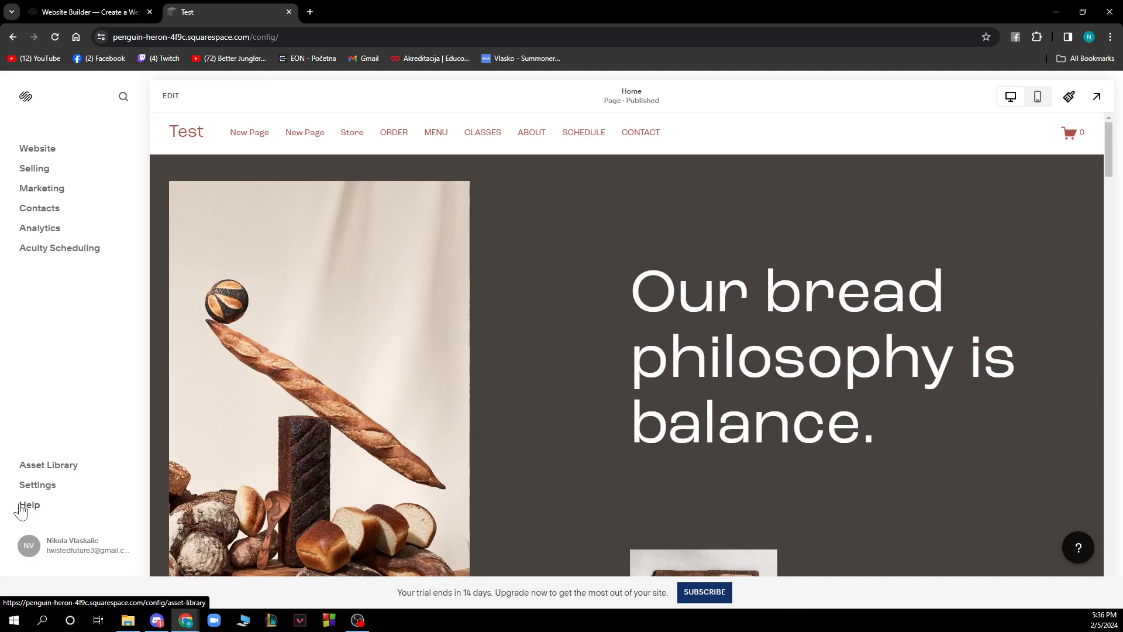
{"action": "mouse_move", "coordinate": [591, 7]}
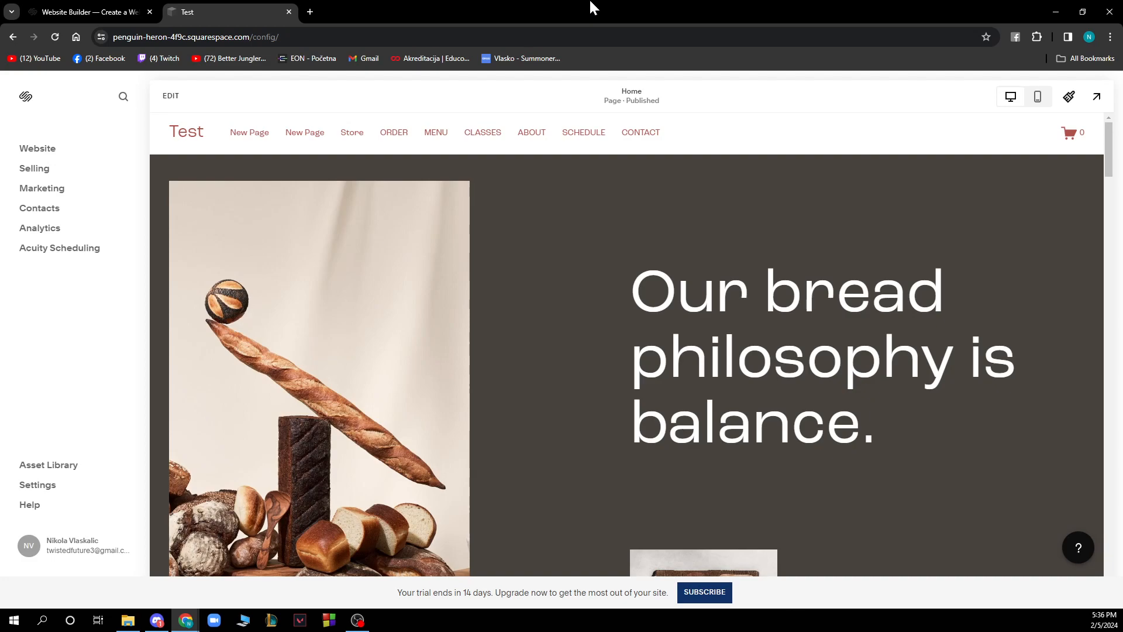
{"action": "mouse_move", "coordinate": [128, 137]}
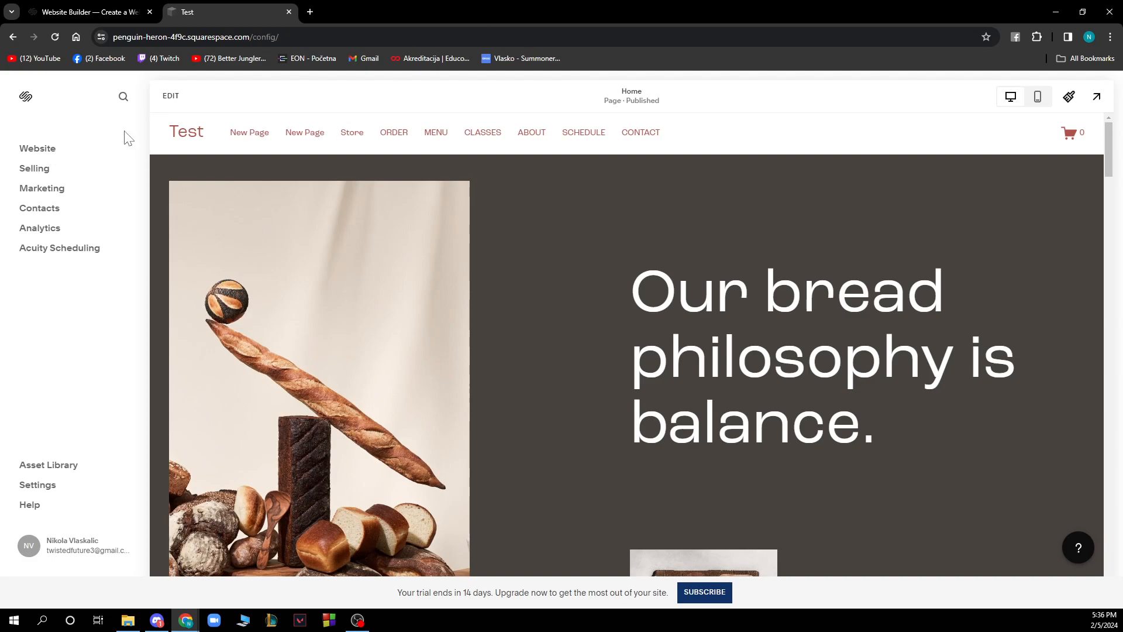
Show the site's Pages list and start editing the Home page
{"action": "left_click", "coordinate": [36, 148]}
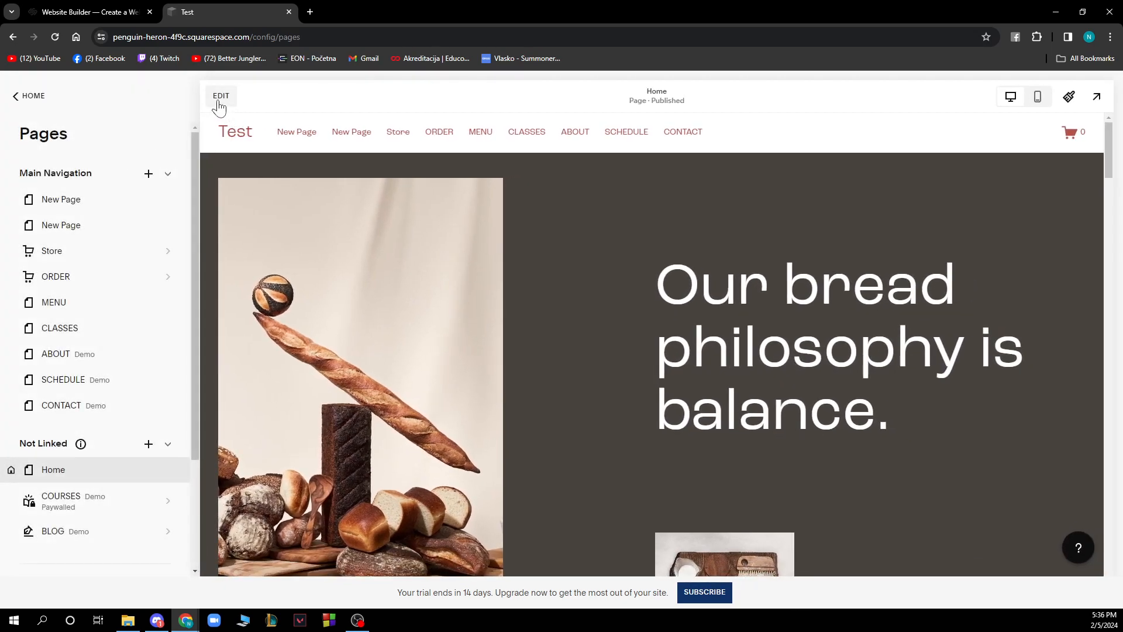
{"action": "left_click", "coordinate": [220, 96]}
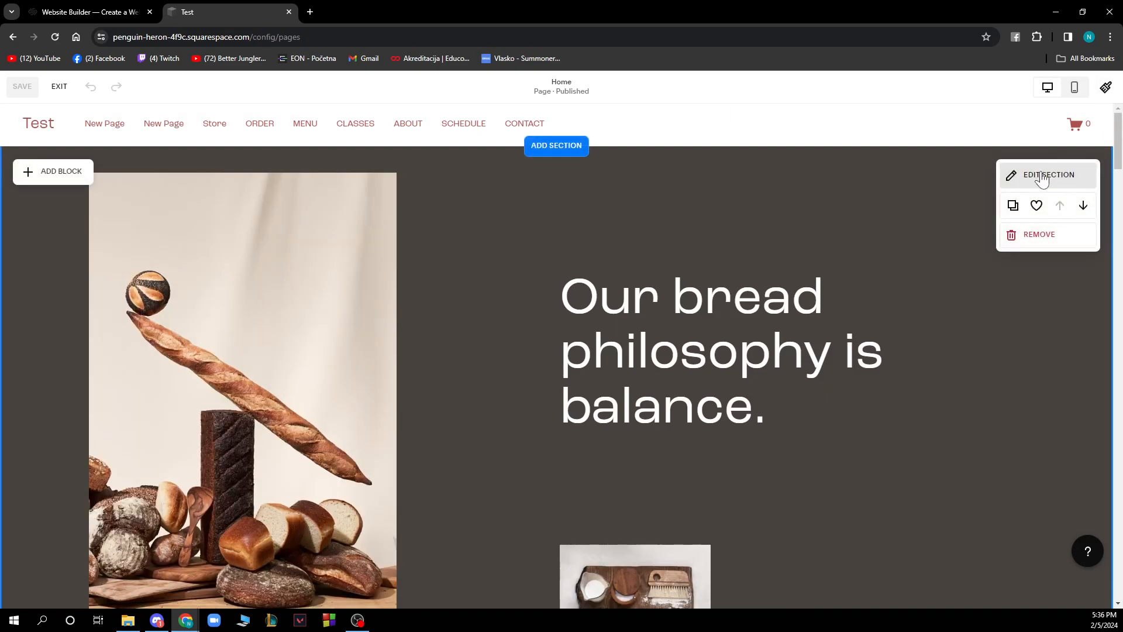
Try the bread section's colour themes, keep the dark theme, then leave the editor unsaved
{"action": "left_click", "coordinate": [1048, 174]}
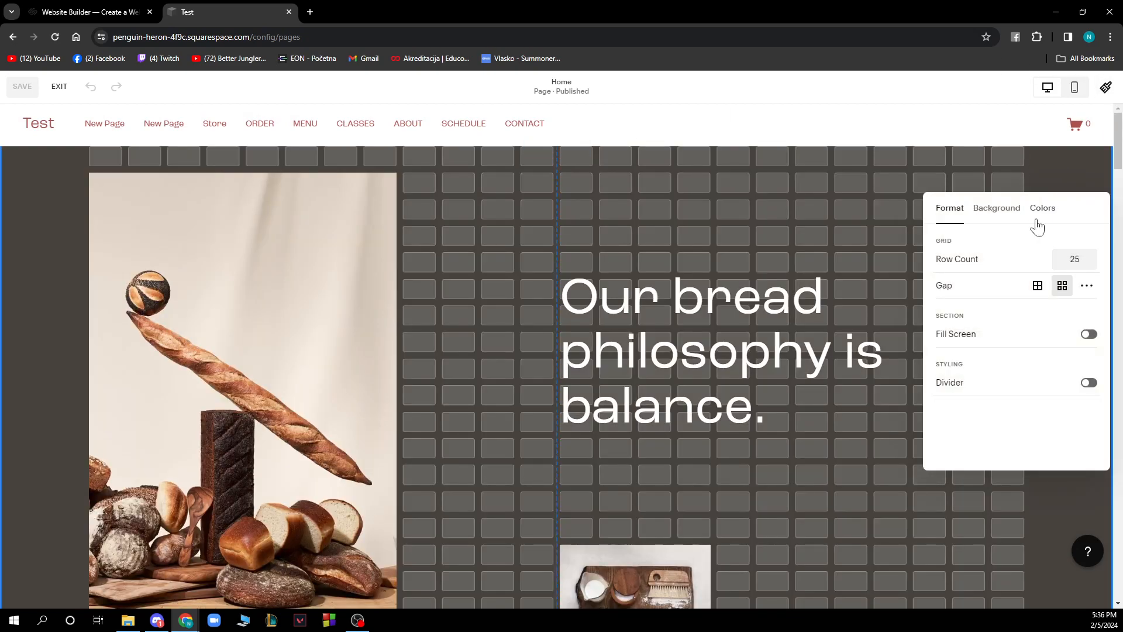
{"action": "left_click", "coordinate": [1042, 209]}
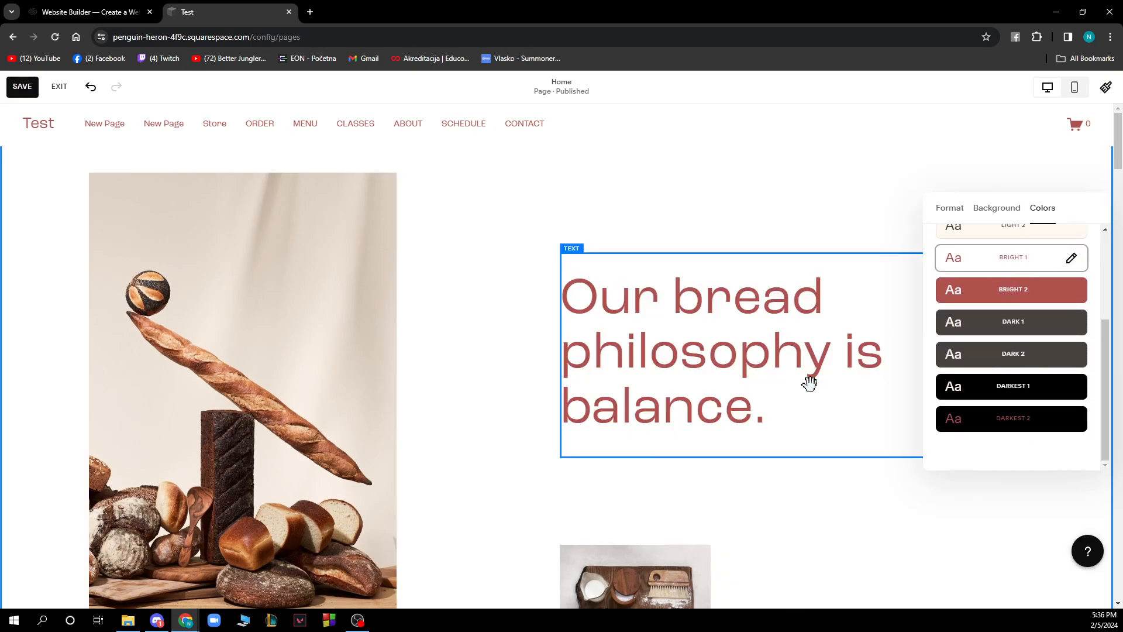
{"action": "left_click", "coordinate": [1010, 322]}
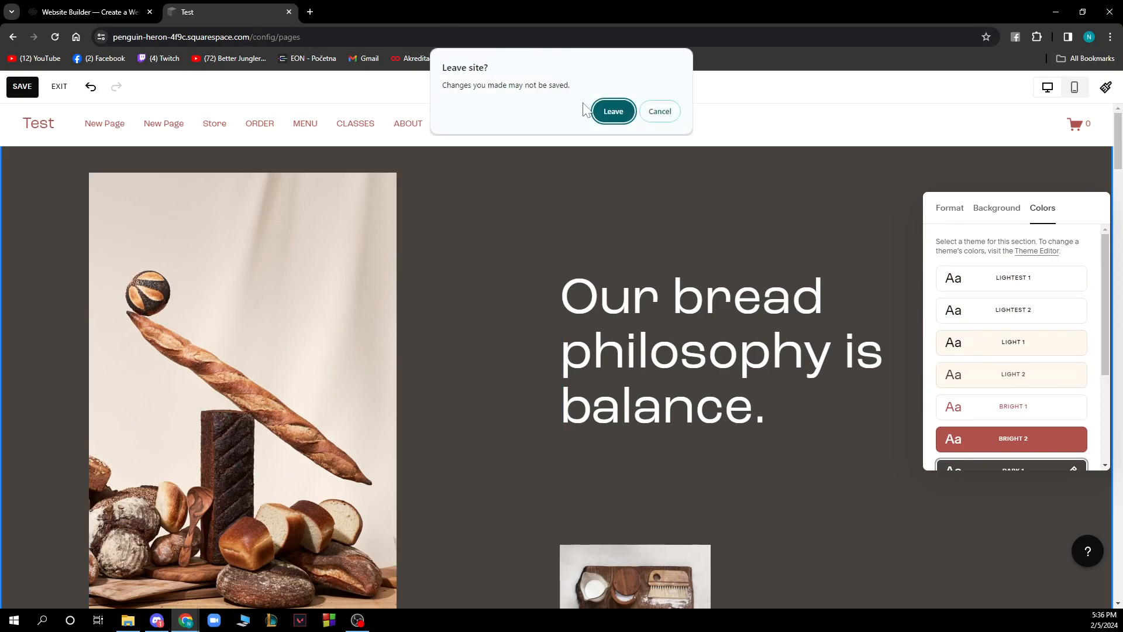
{"action": "left_click", "coordinate": [613, 111]}
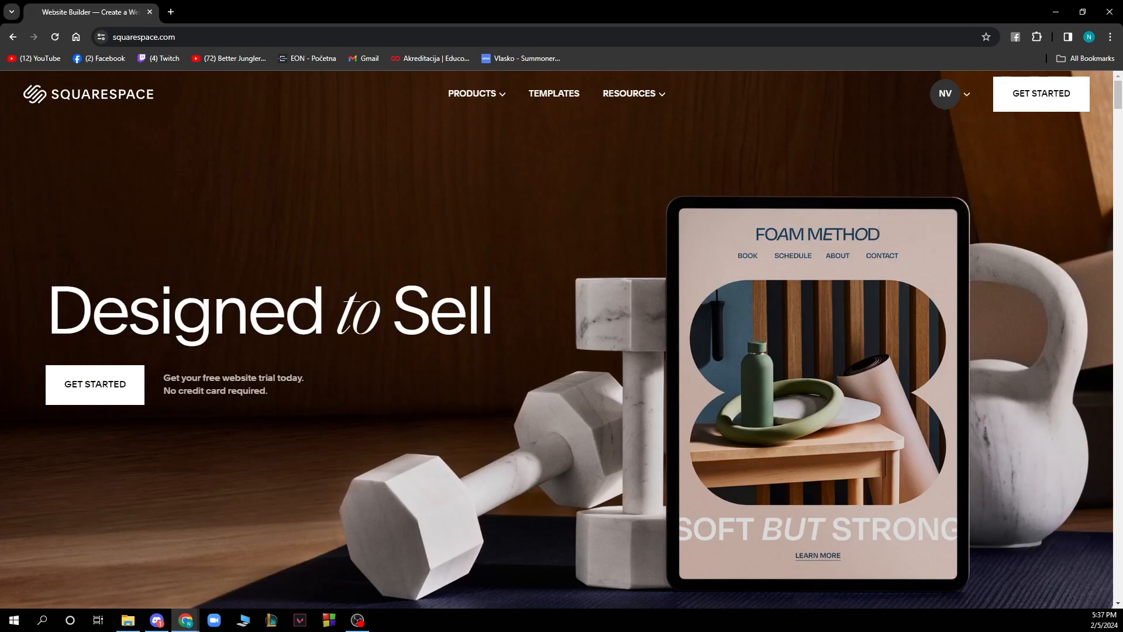